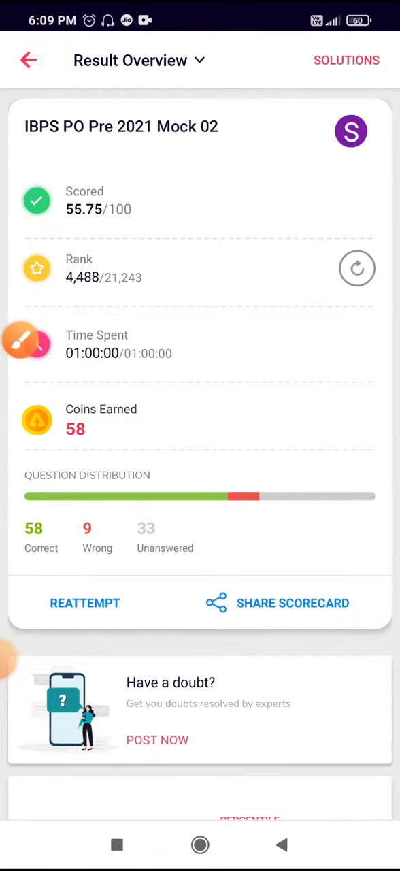
Switch the Mock 02 results view from Result Overview to Sections Report.
{"action": "left_click", "coordinate": [139, 59]}
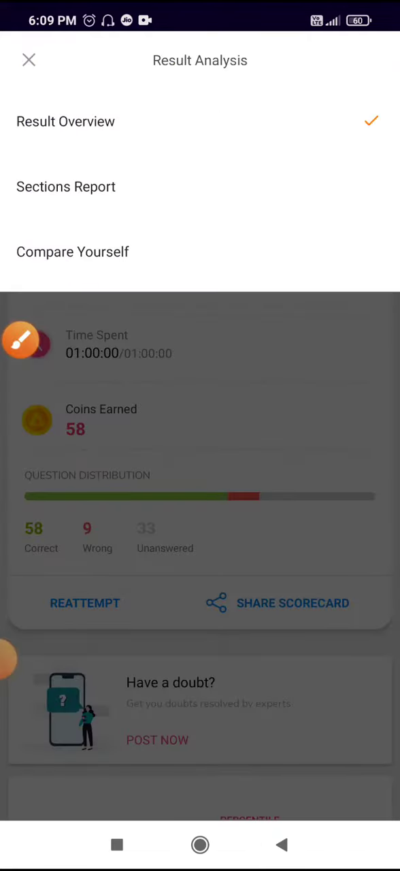
{"action": "left_click", "coordinate": [65, 187]}
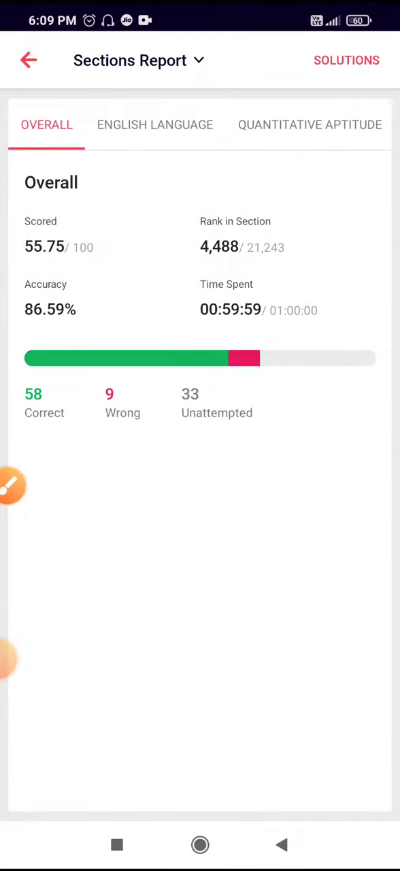
Underline the English Language 21/30 score and correct count in yellow, then swipe to Quantitative Aptitude.
{"action": "left_click", "coordinate": [154, 125]}
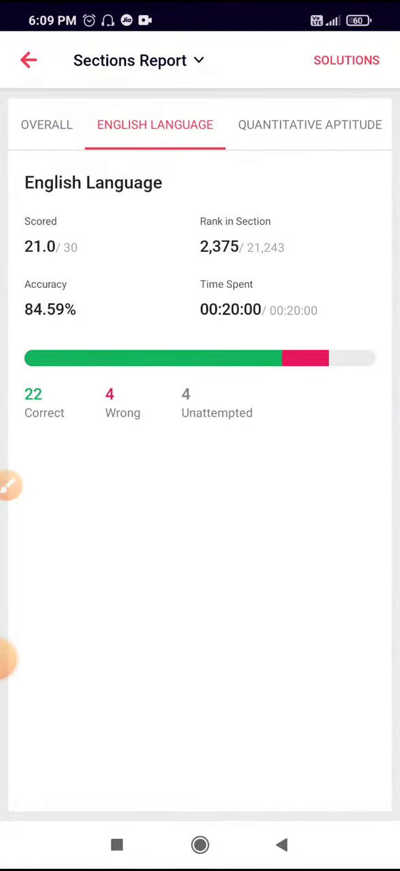
{"action": "left_click", "coordinate": [11, 485]}
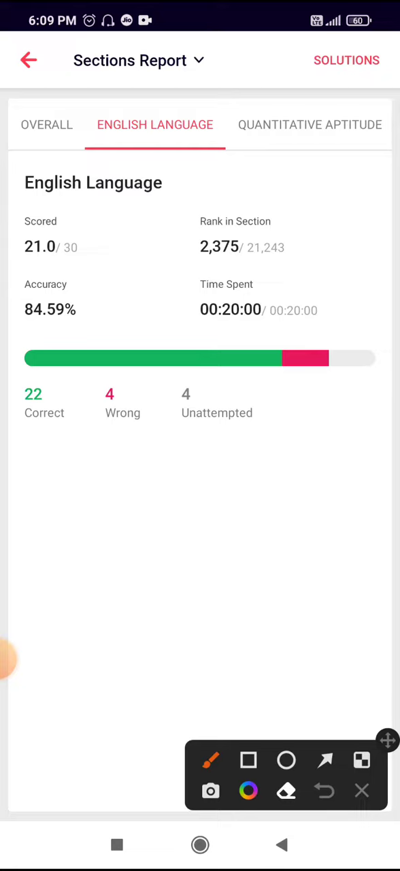
{"action": "left_click_drag", "start_coordinate": [25, 273], "coordinate": [75, 274]}
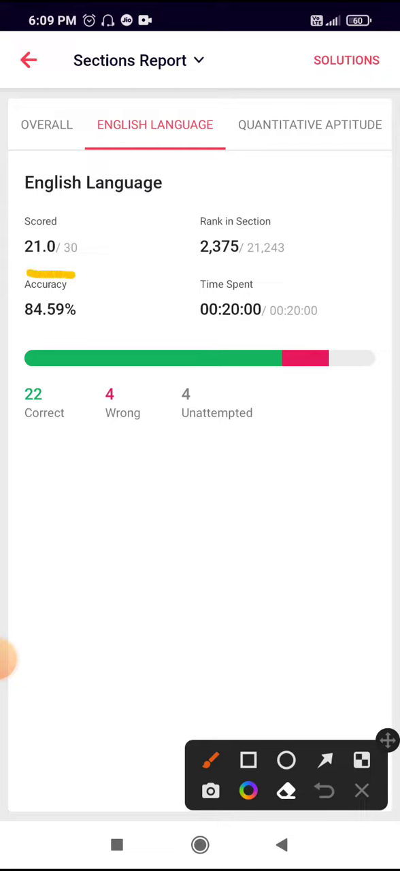
{"action": "left_click_drag", "start_coordinate": [34, 448], "coordinate": [68, 447]}
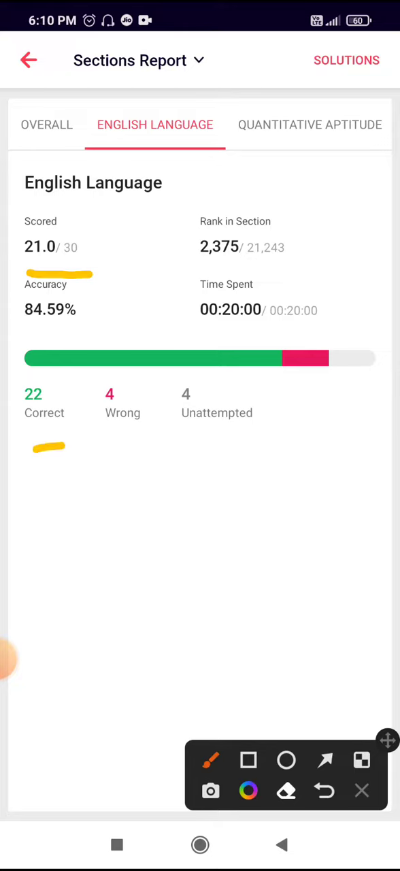
{"action": "left_click_drag", "start_coordinate": [112, 450], "coordinate": [171, 451]}
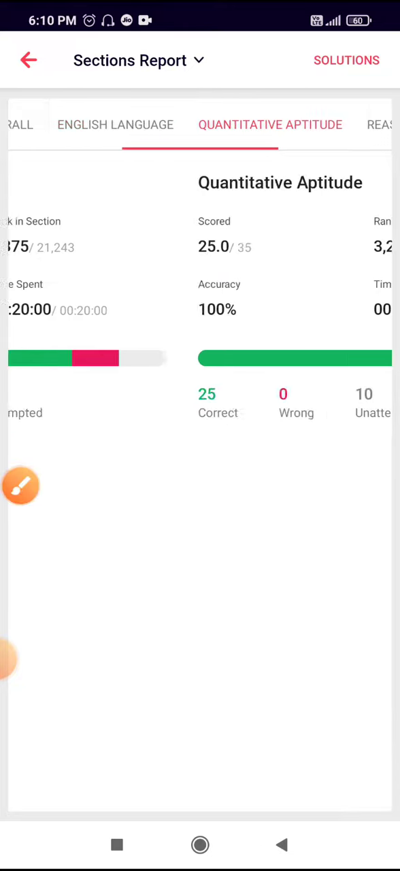
Review Quantitative Aptitude (25/35, 100% accuracy), then show the Reasoning section results.
{"action": "scroll", "scroll_direction": "left", "scroll_amount": 3}
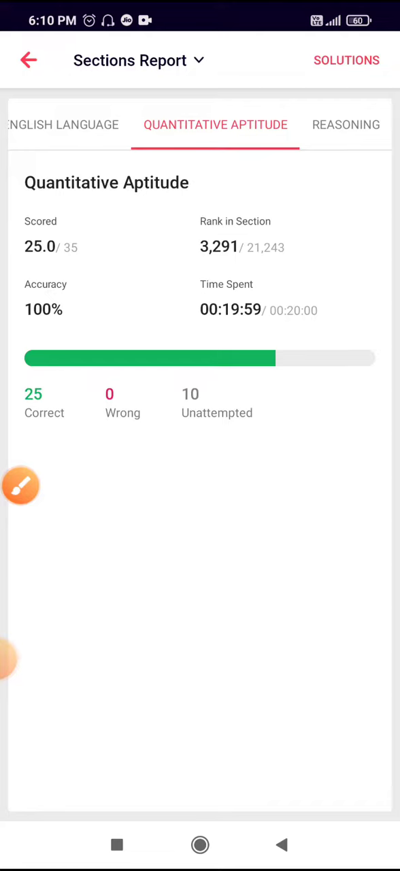
{"action": "left_click", "coordinate": [23, 485]}
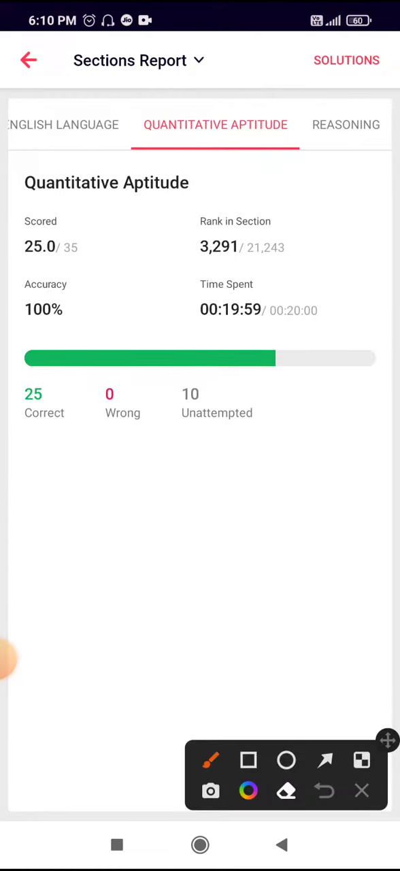
{"action": "left_click_drag", "start_coordinate": [24, 341], "coordinate": [76, 339]}
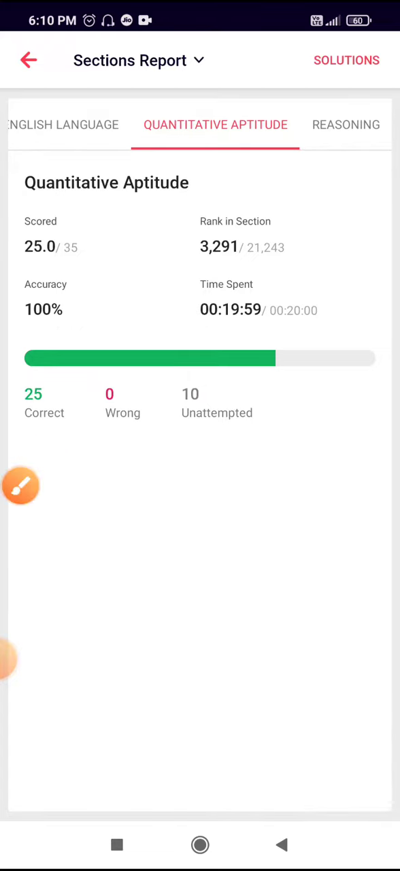
{"action": "left_click", "coordinate": [346, 124]}
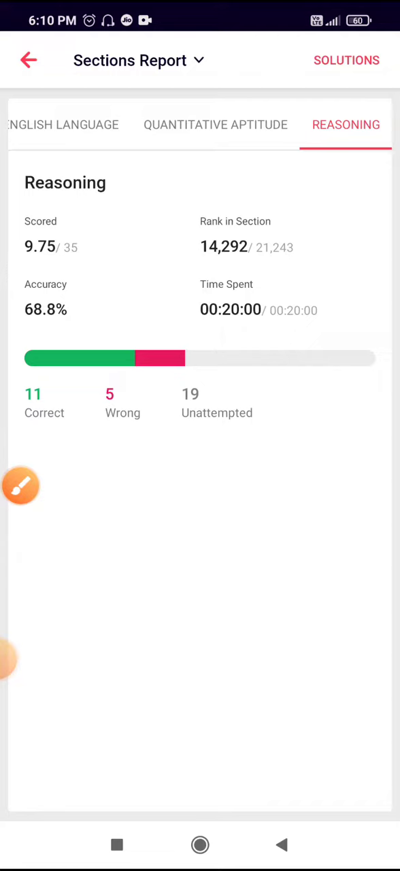
Underline Reasoning's 9.75 score, correct/wrong counts and rank 14,292 in yellow.
{"action": "left_click", "coordinate": [21, 485]}
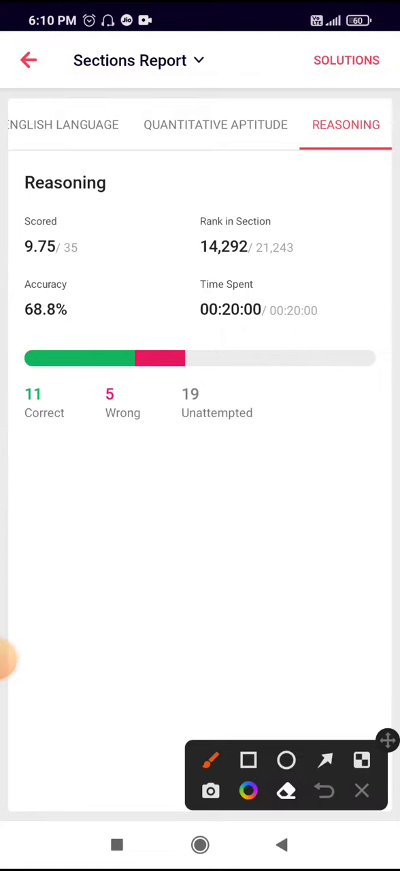
{"action": "left_click_drag", "start_coordinate": [37, 457], "coordinate": [159, 446]}
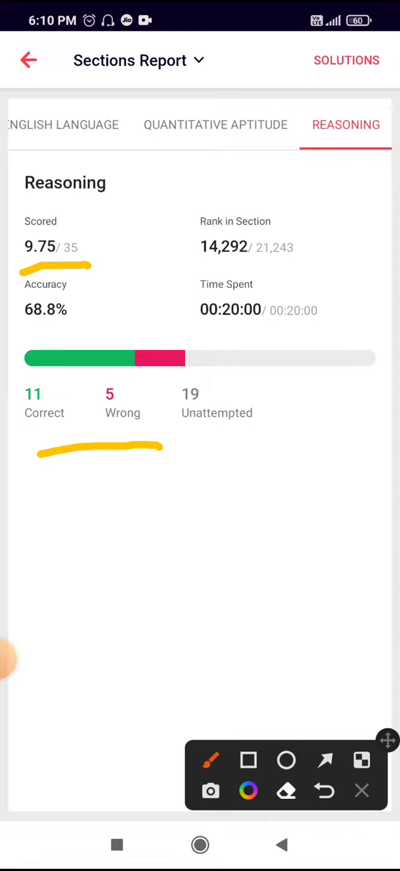
{"action": "left_click_drag", "start_coordinate": [187, 272], "coordinate": [262, 276]}
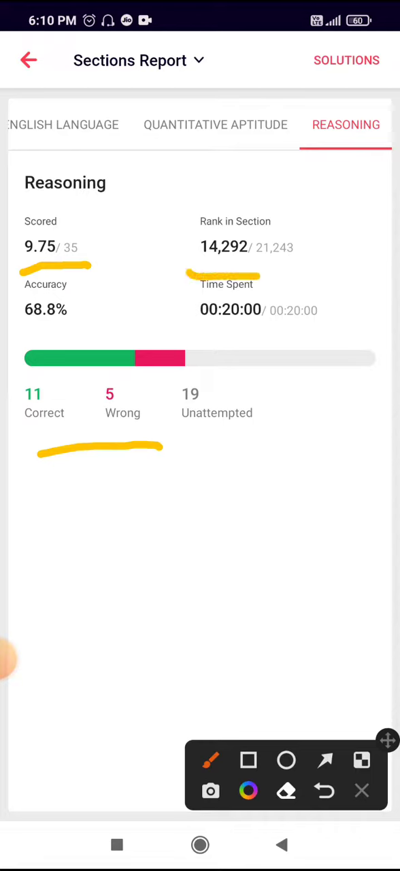